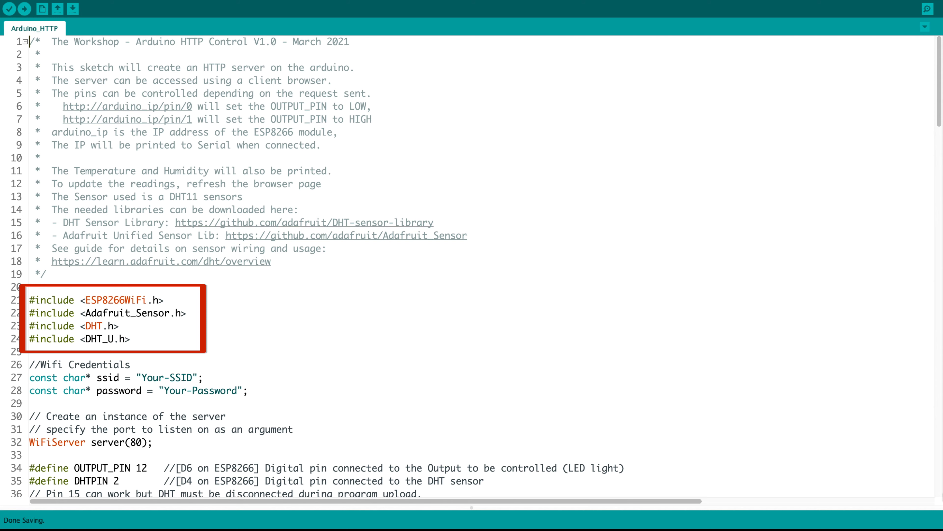
{"action": "scroll", "scroll_direction": "down", "scroll_amount": 3}
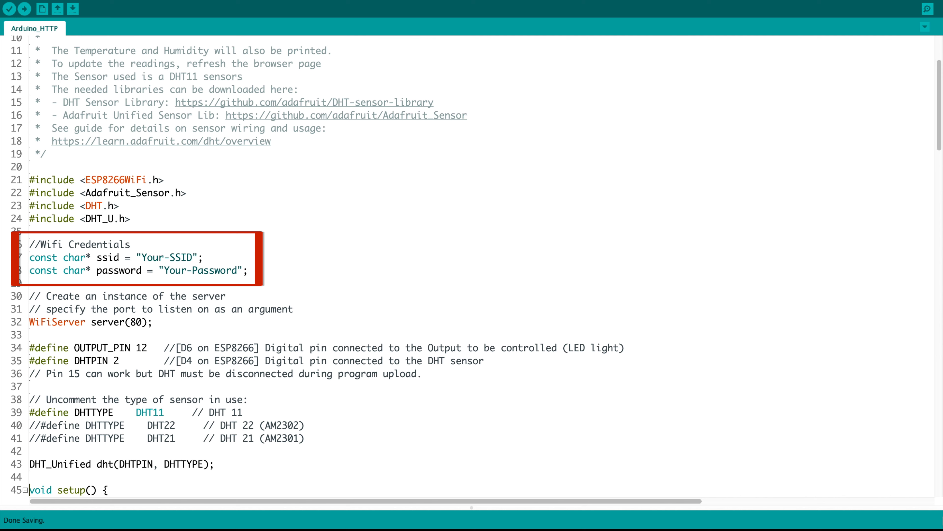
{"action": "scroll", "scroll_direction": "down", "scroll_amount": 3}
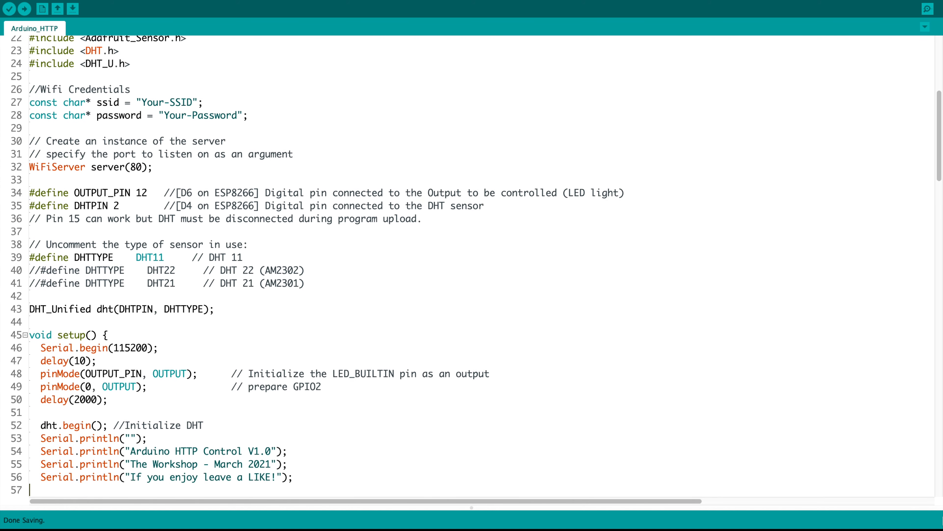
{"action": "scroll", "scroll_direction": "down", "scroll_amount": 3}
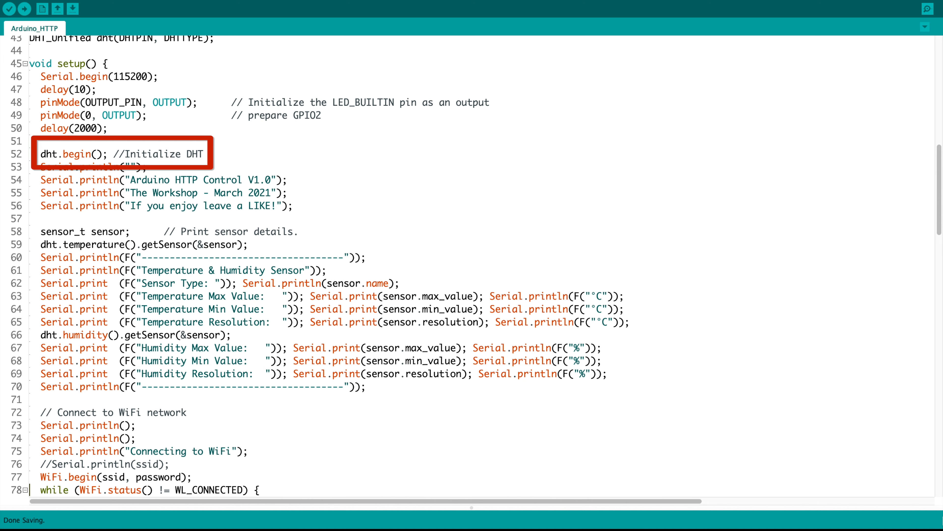
{"action": "scroll", "scroll_direction": "down", "scroll_amount": 3}
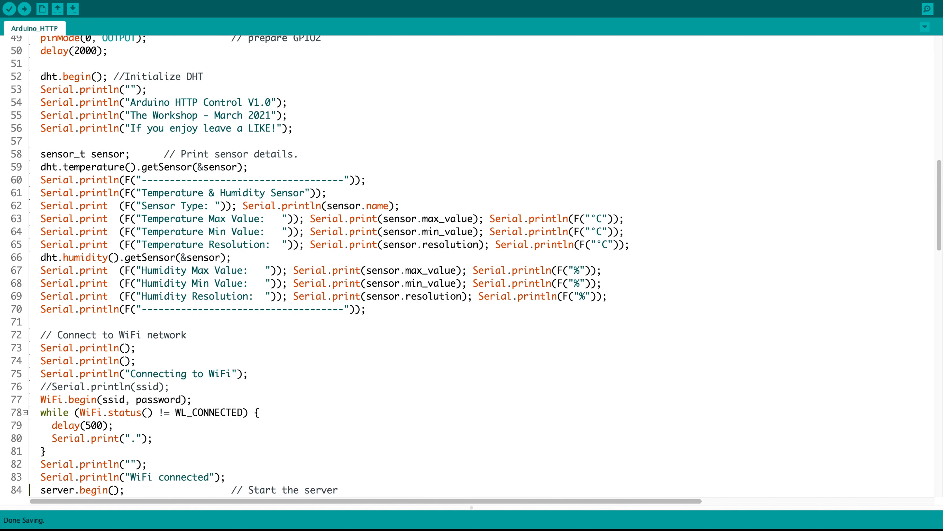
{"action": "scroll", "scroll_direction": "down", "scroll_amount": 3}
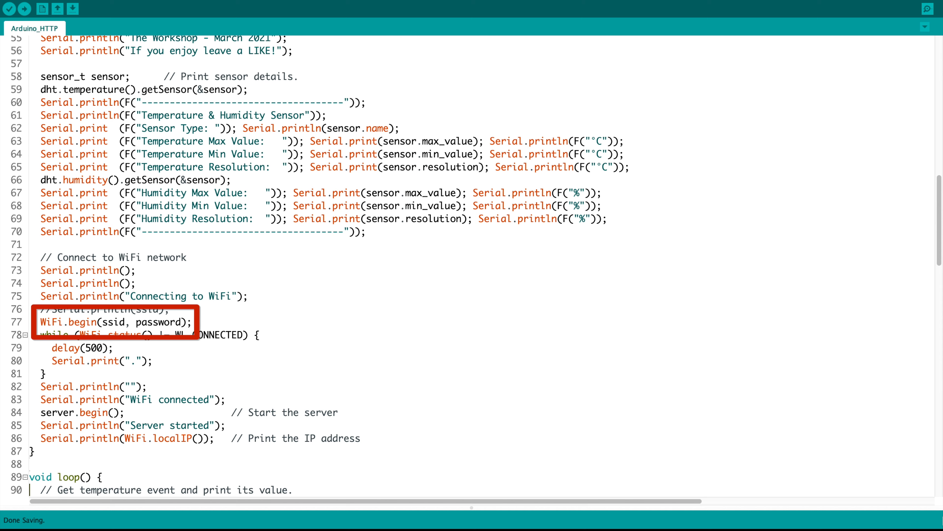
{"action": "scroll", "scroll_direction": "down", "scroll_amount": 3}
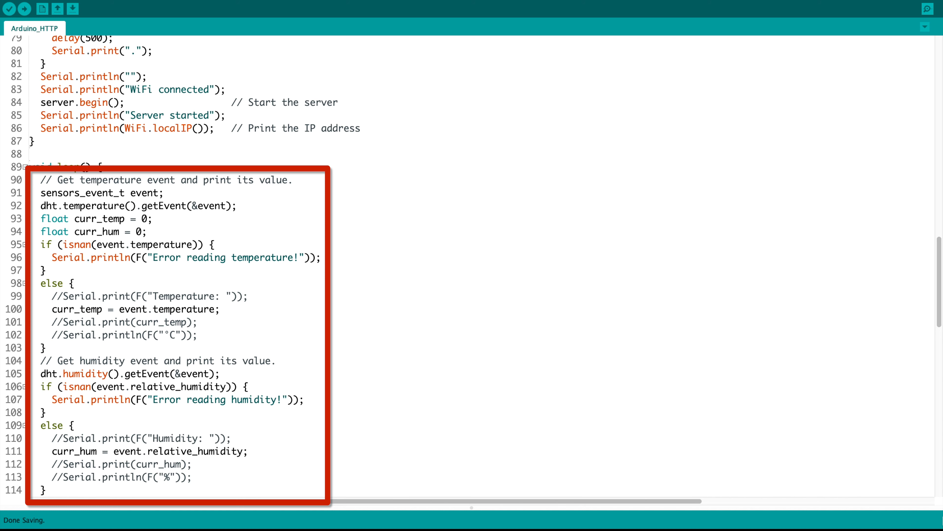
{"action": "scroll", "scroll_direction": "down", "scroll_amount": 3}
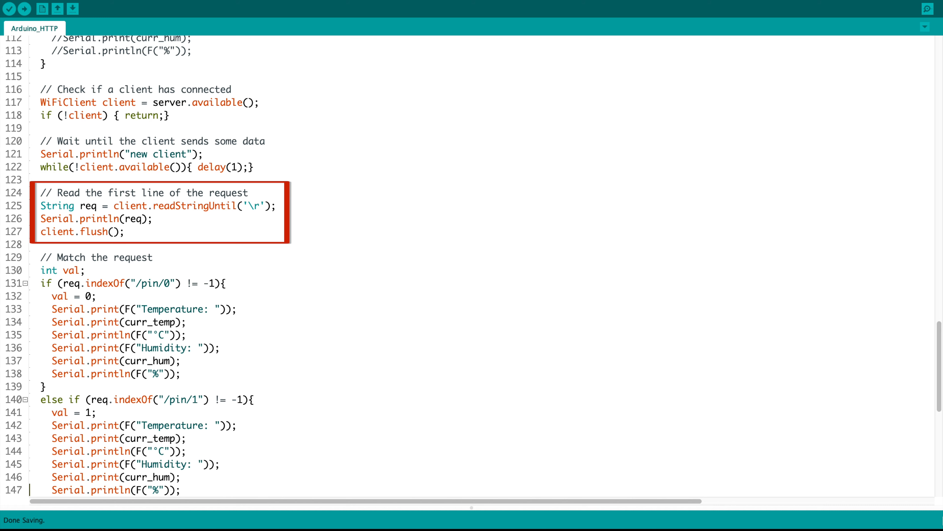
{"action": "scroll", "scroll_direction": "down", "scroll_amount": 3}
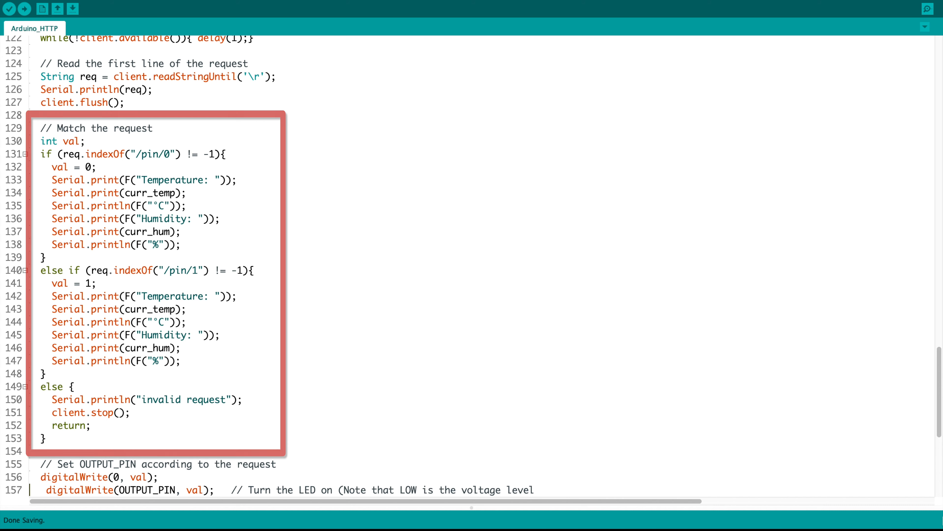
{"action": "scroll", "scroll_direction": "down", "scroll_amount": 3}
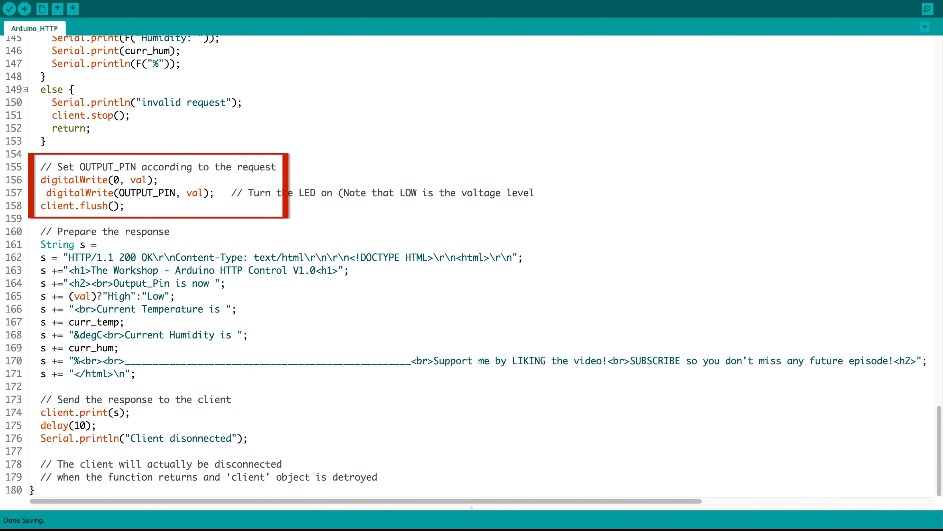